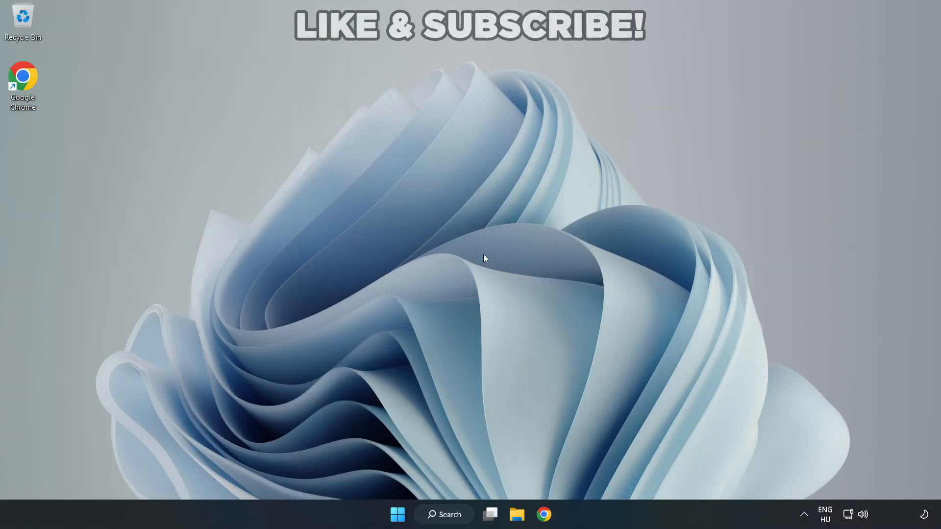
mouse_move(517, 263)
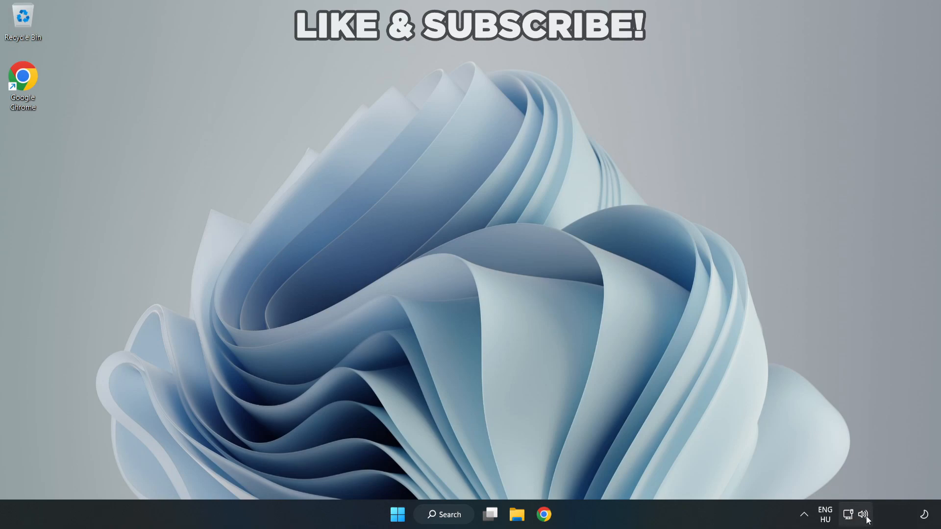
Switch audio output from the virtual cable to Speakers (High Definition Audio Device).
left_click(863, 514)
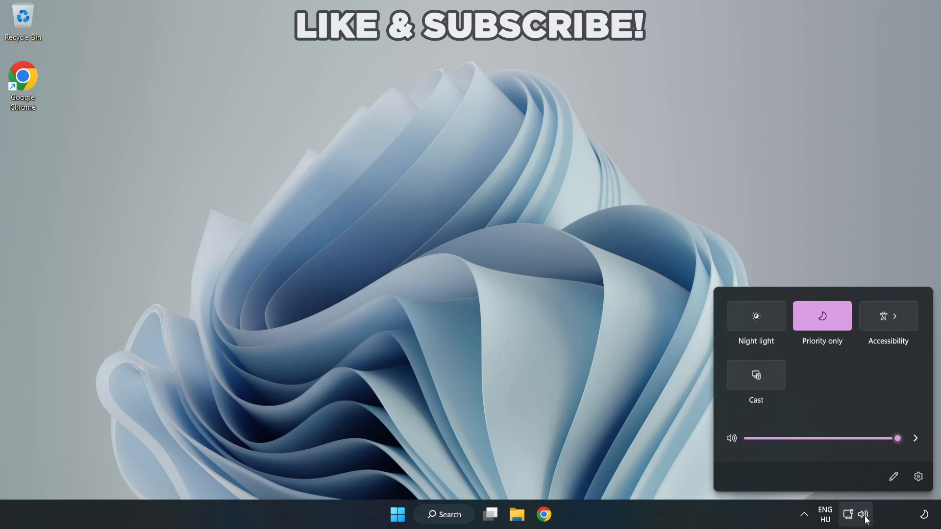
mouse_move(916, 438)
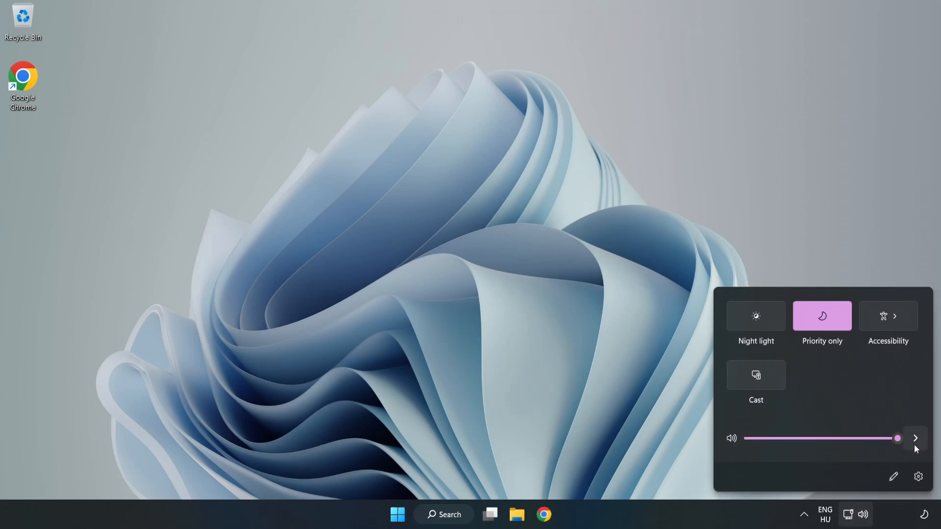
mouse_move(915, 439)
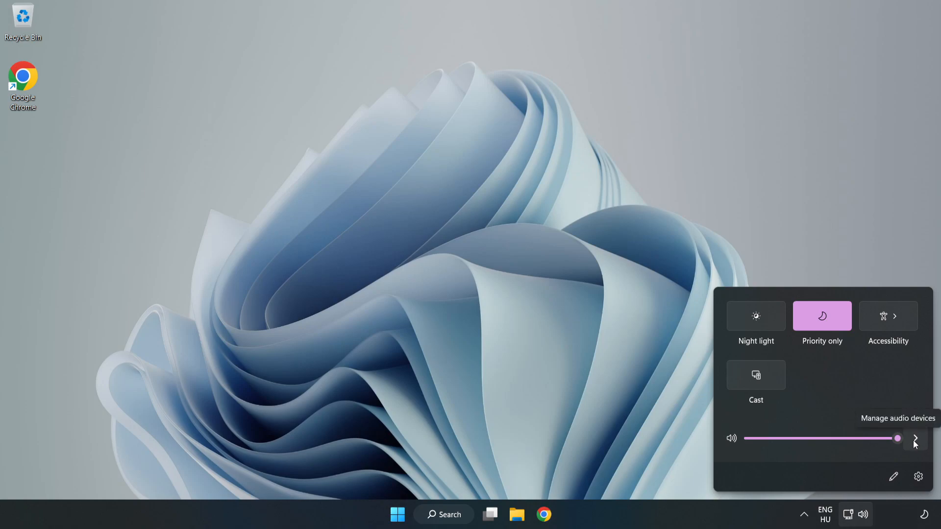
left_click(915, 438)
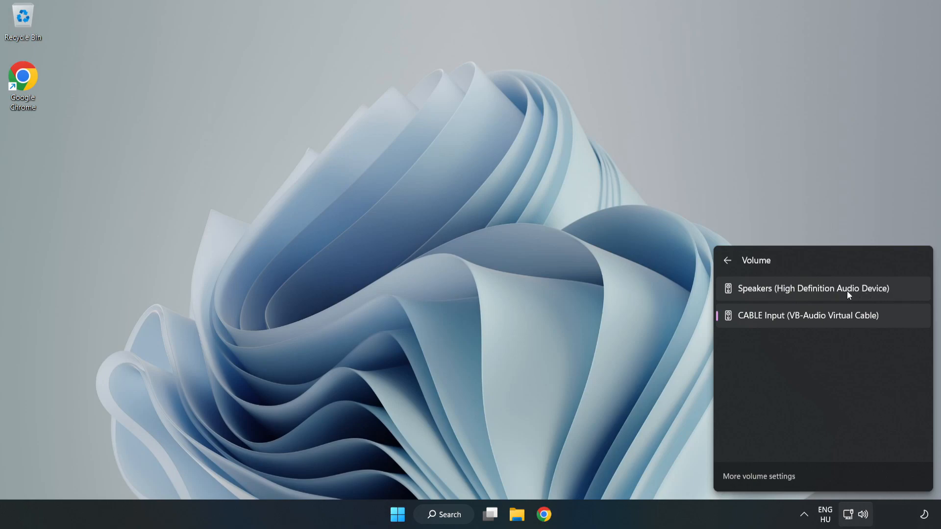
left_click(812, 288)
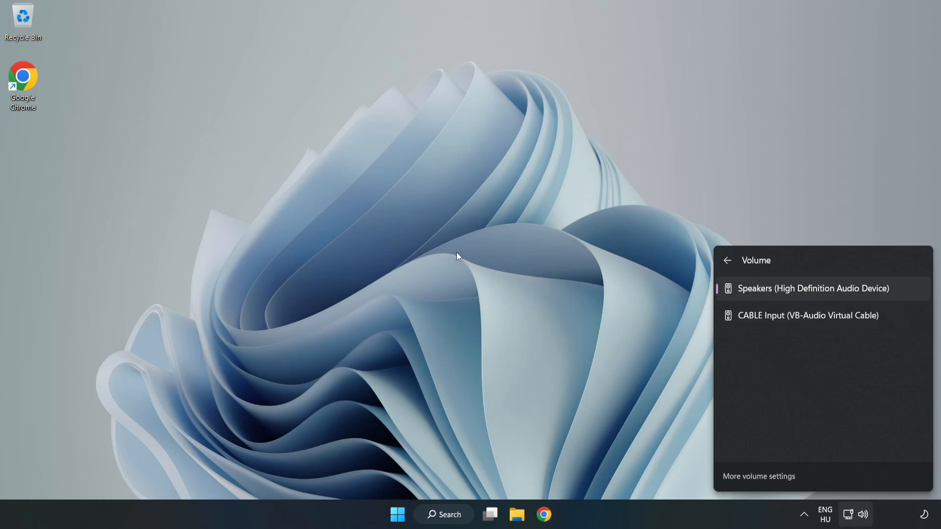
left_click(456, 257)
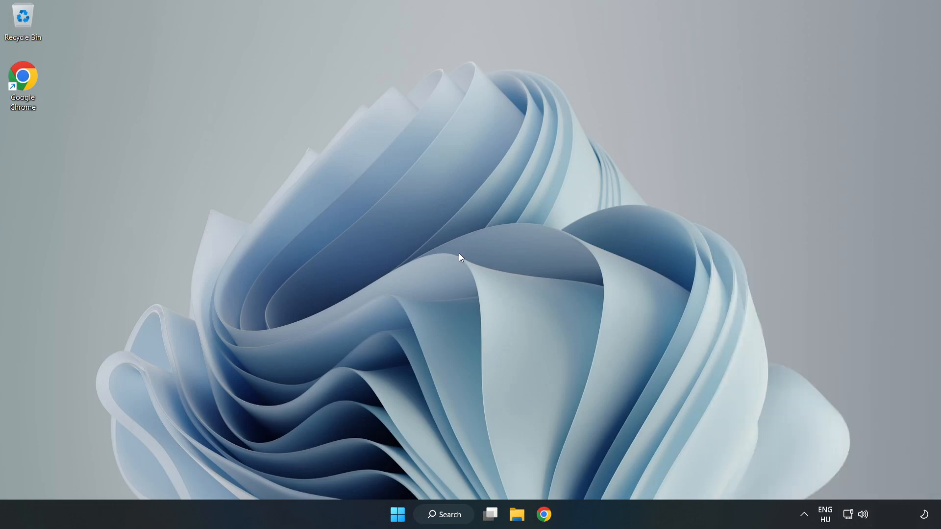
mouse_move(863, 515)
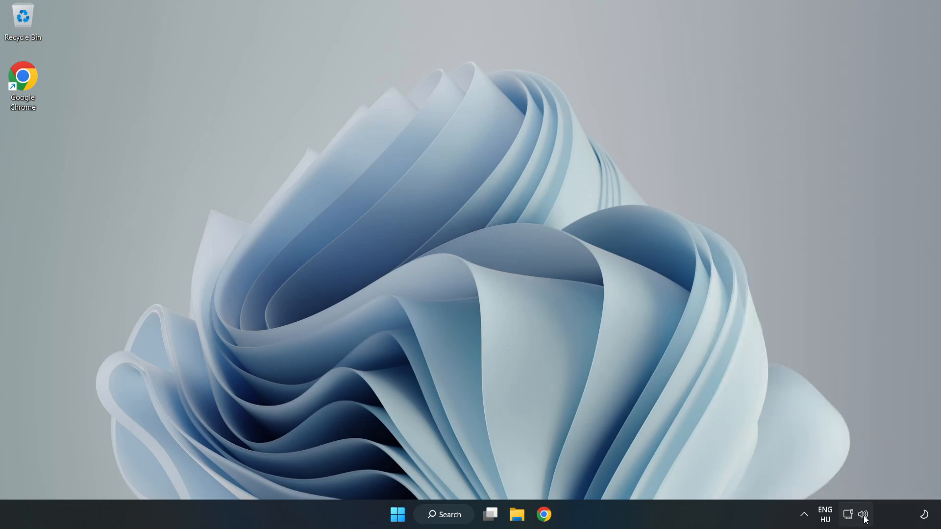
Reset sound devices and app volumes to defaults in Volume mixer, then close Settings.
right_click(864, 514)
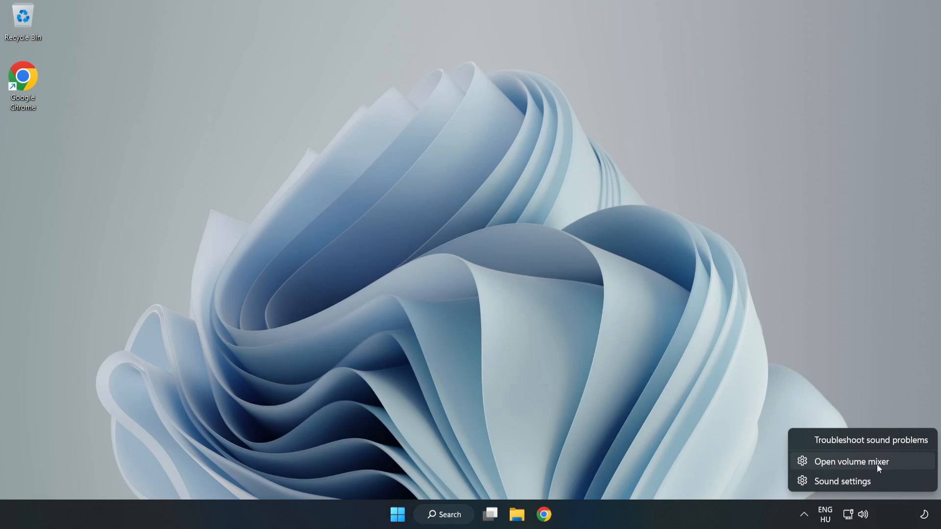
left_click(850, 461)
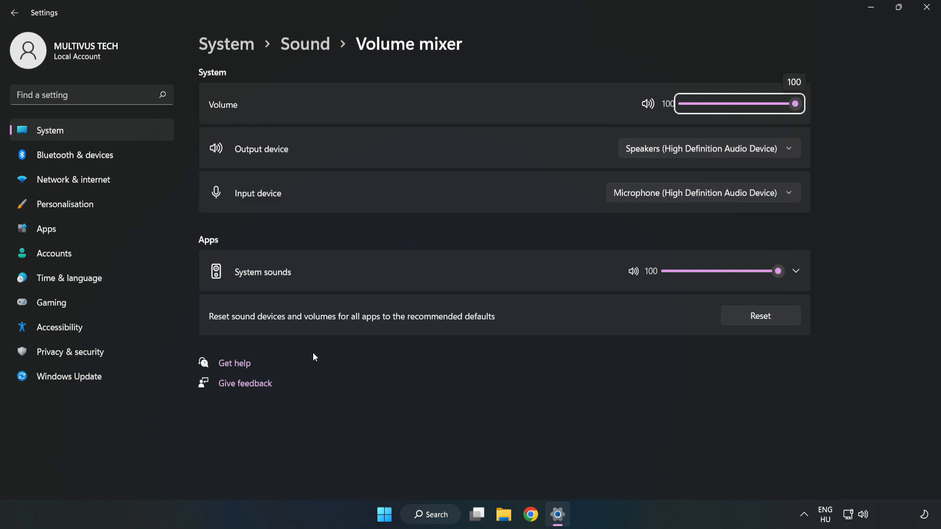
mouse_move(541, 318)
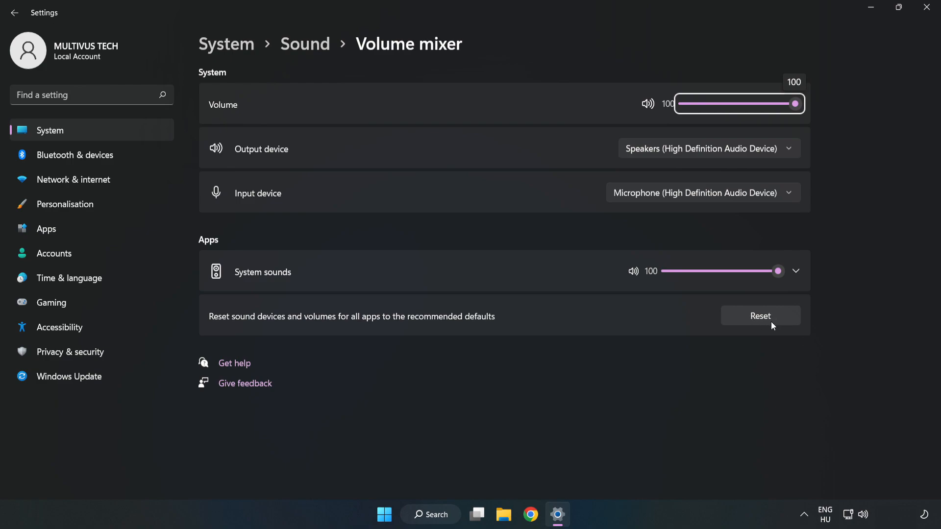
left_click(760, 315)
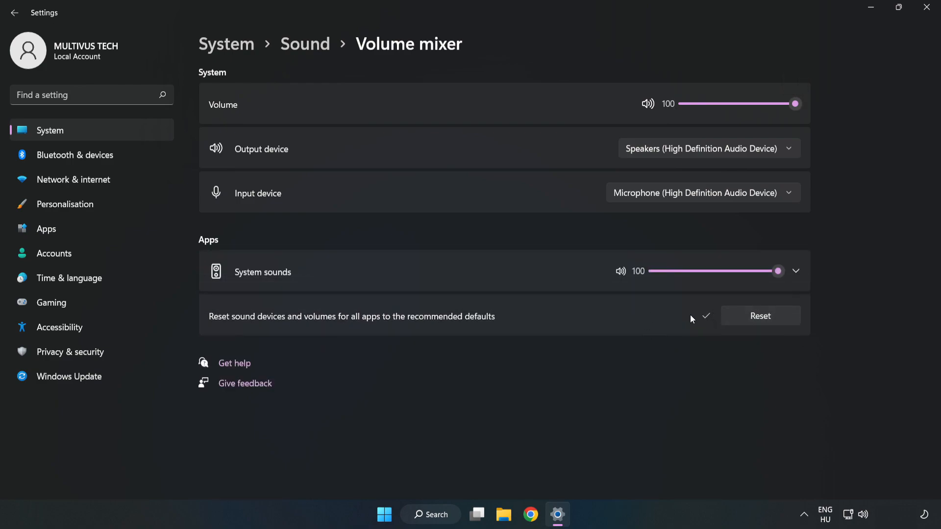
mouse_move(913, 19)
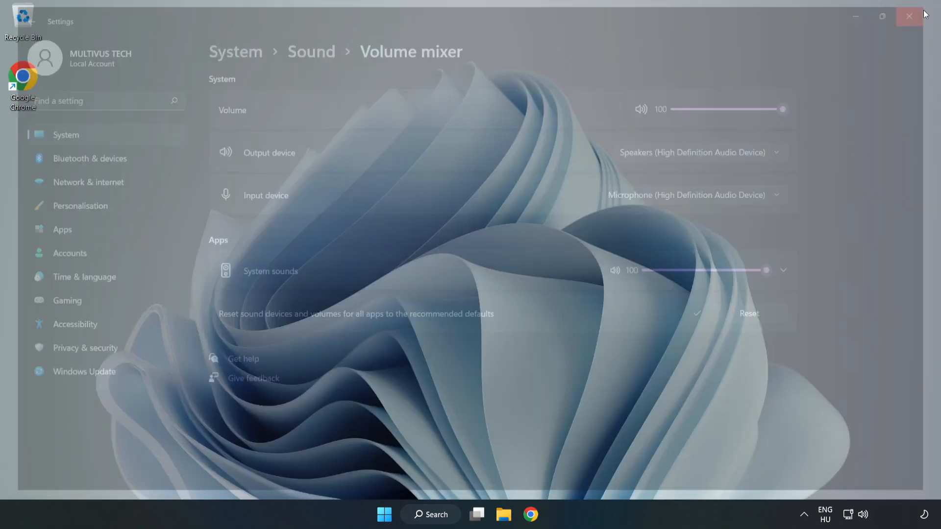
left_click(909, 16)
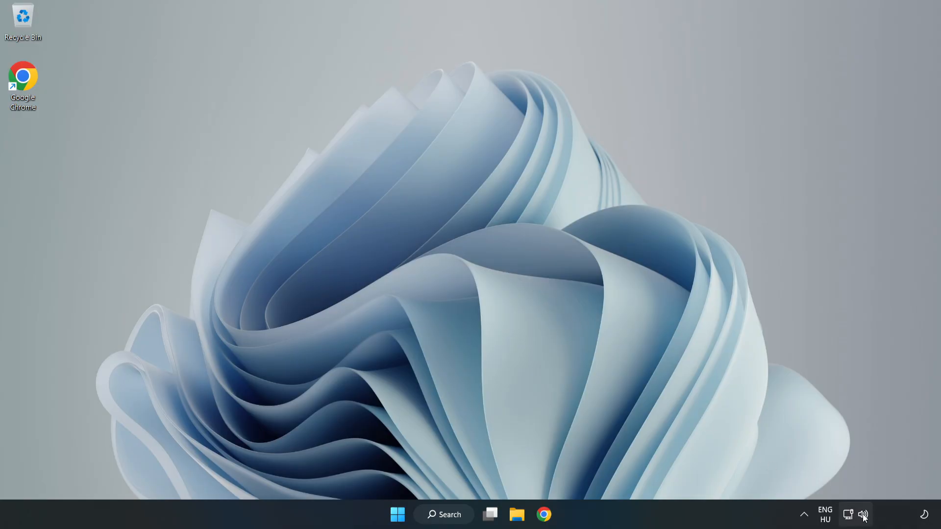
Open Sound settings from the volume icon and scroll down to the Advanced section.
right_click(863, 514)
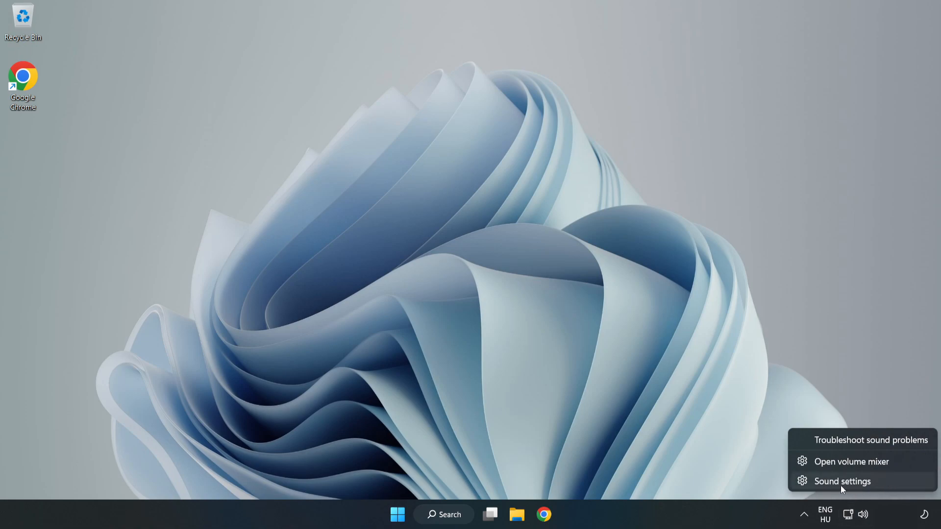
left_click(841, 482)
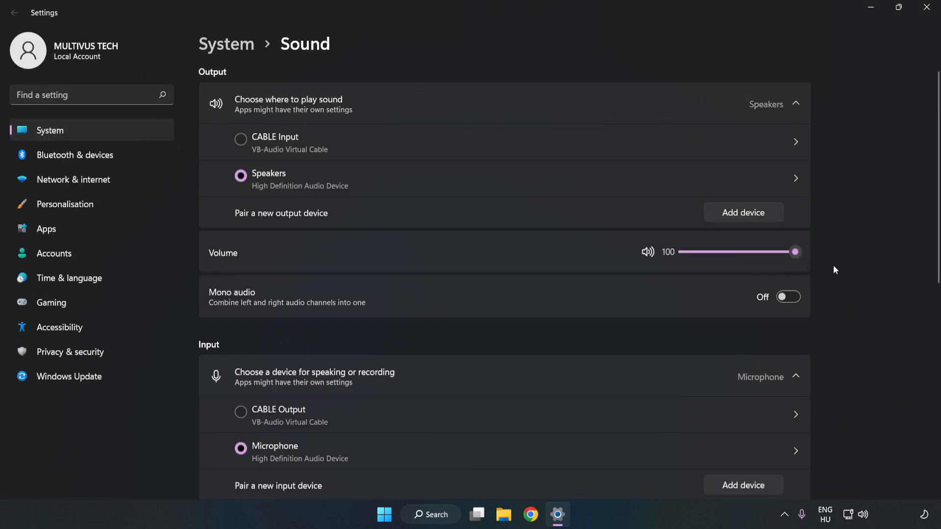
scroll("down", 3)
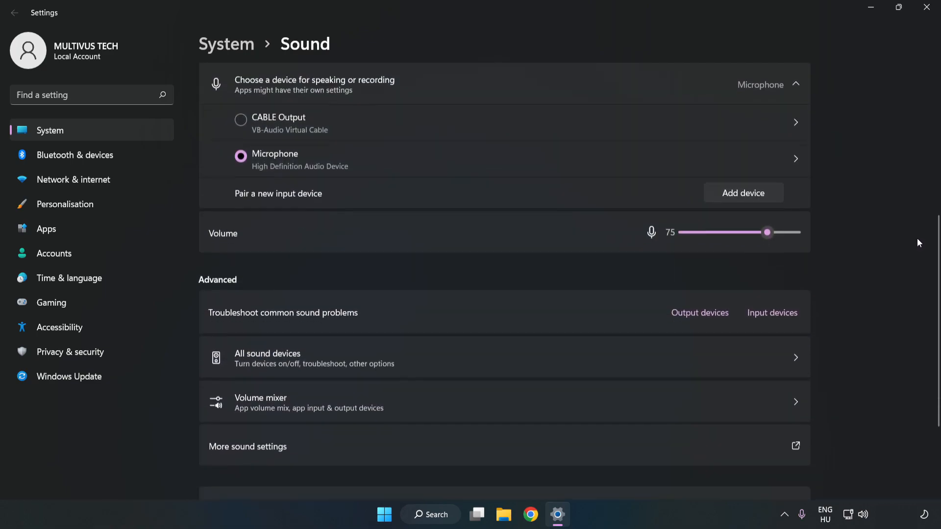
scroll("down", 3)
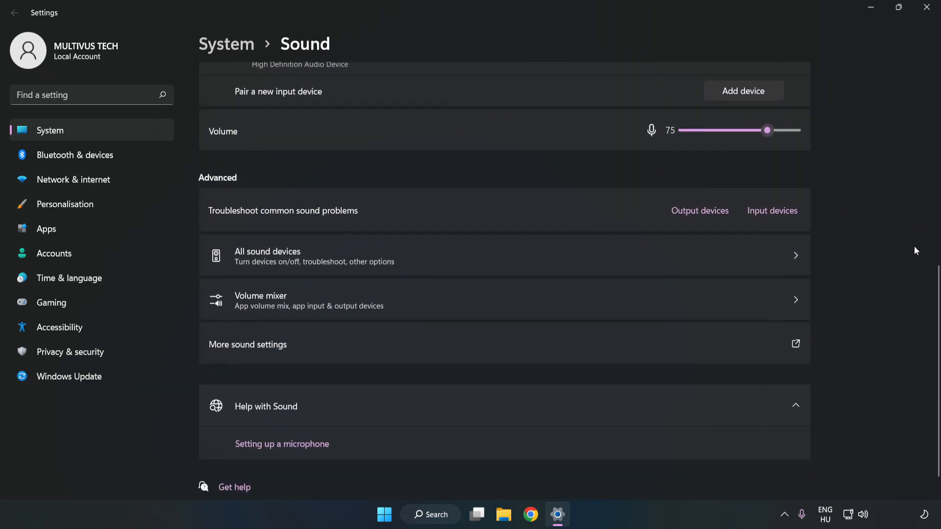
mouse_move(269, 355)
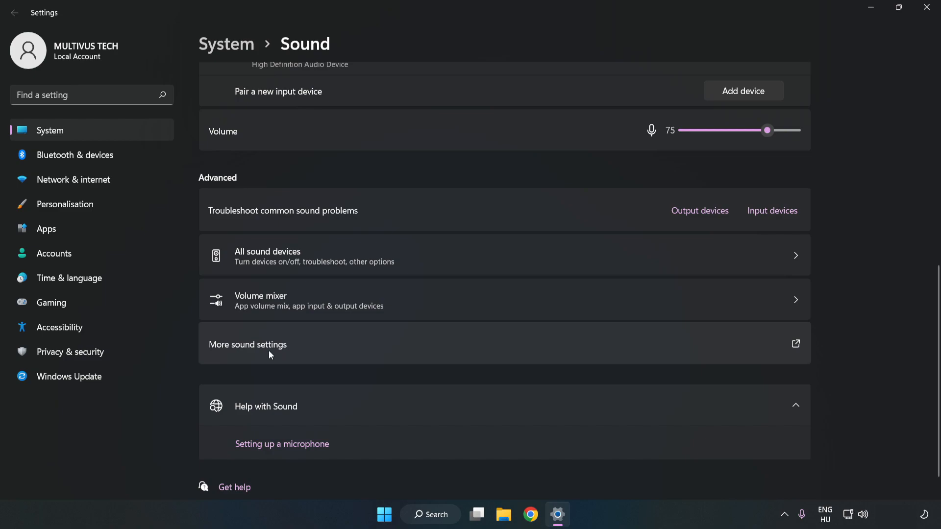
Disable the CABLE Input playback device in the classic Sound dialog.
left_click(247, 345)
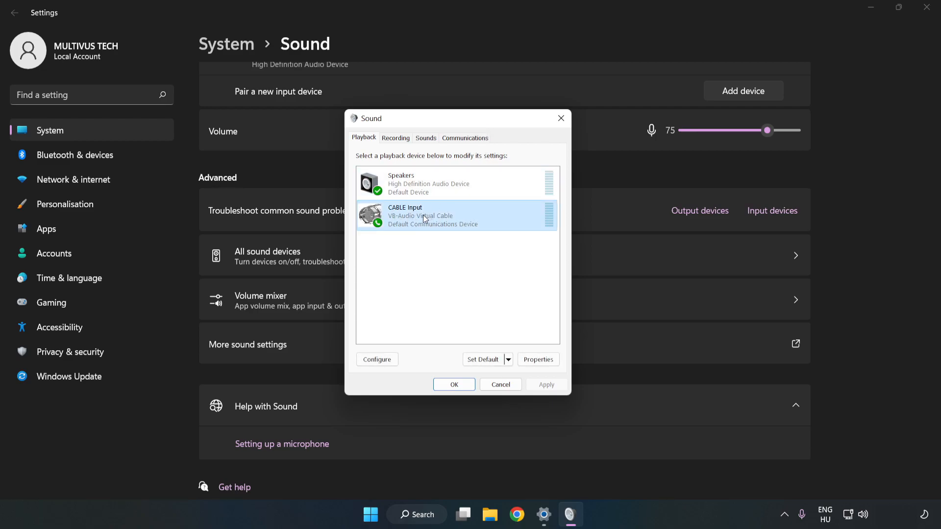
right_click(426, 216)
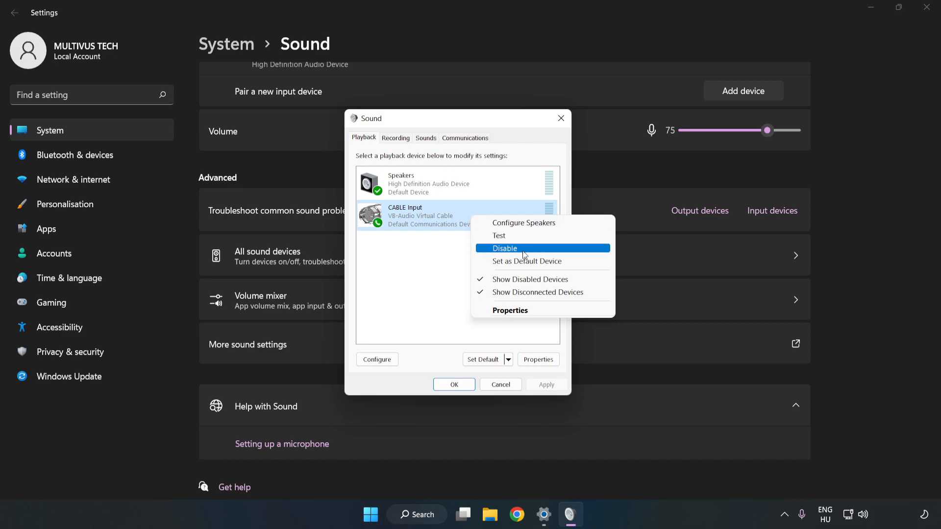
left_click(507, 248)
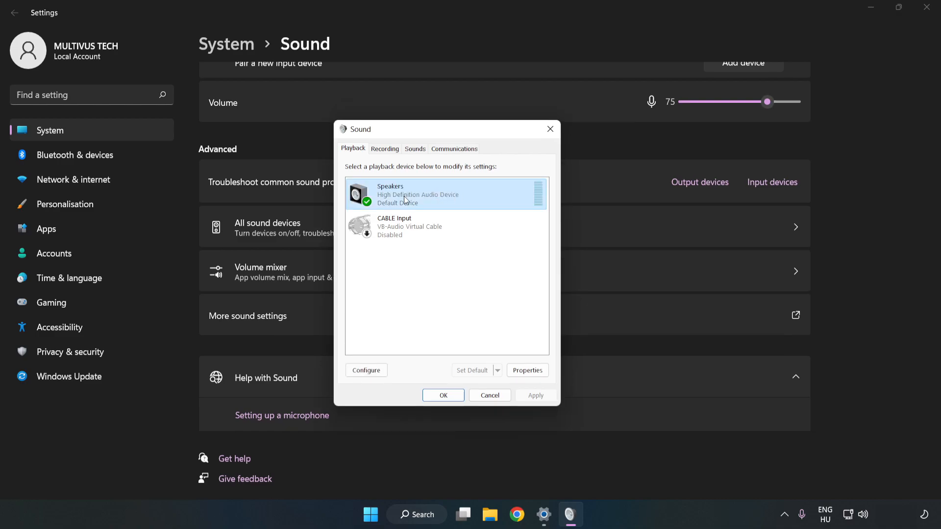
Configure Speakers as 7.1 Surround with all optional speakers, then open Speakers Properties.
right_click(417, 194)
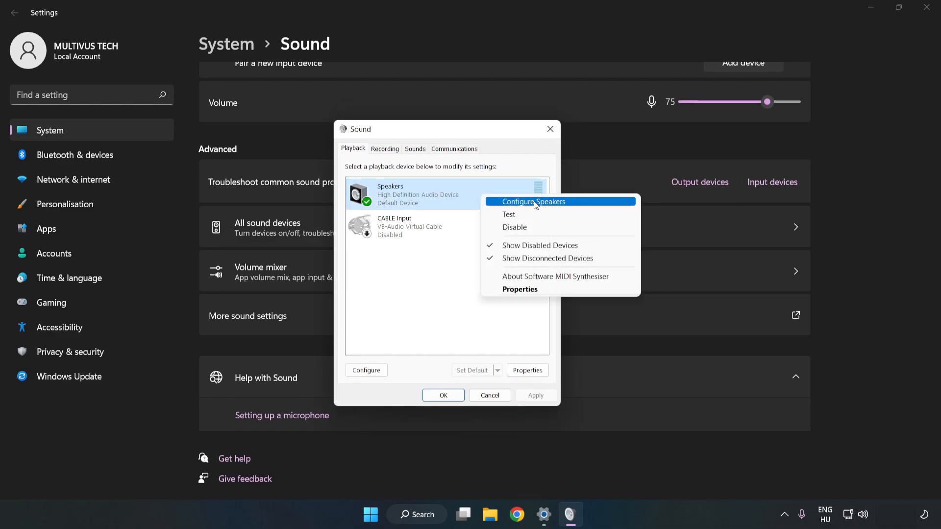
left_click(534, 201)
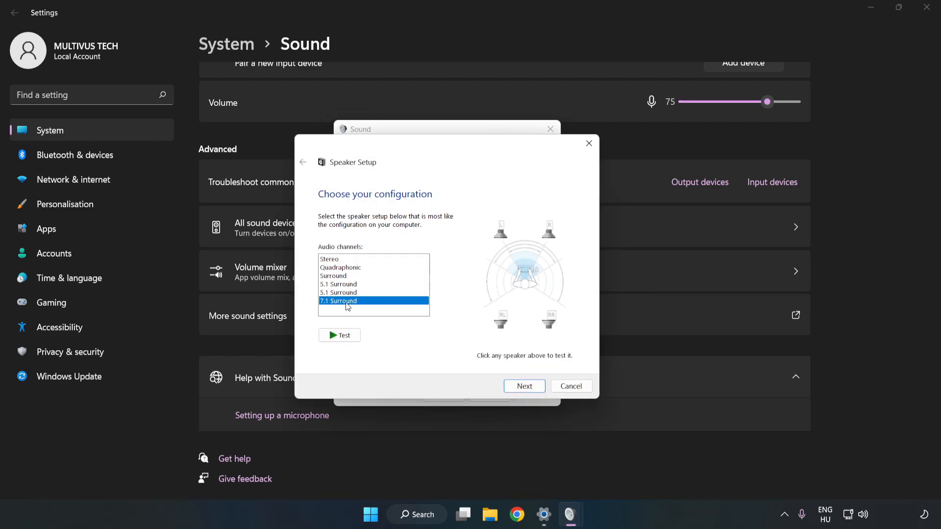
left_click(523, 386)
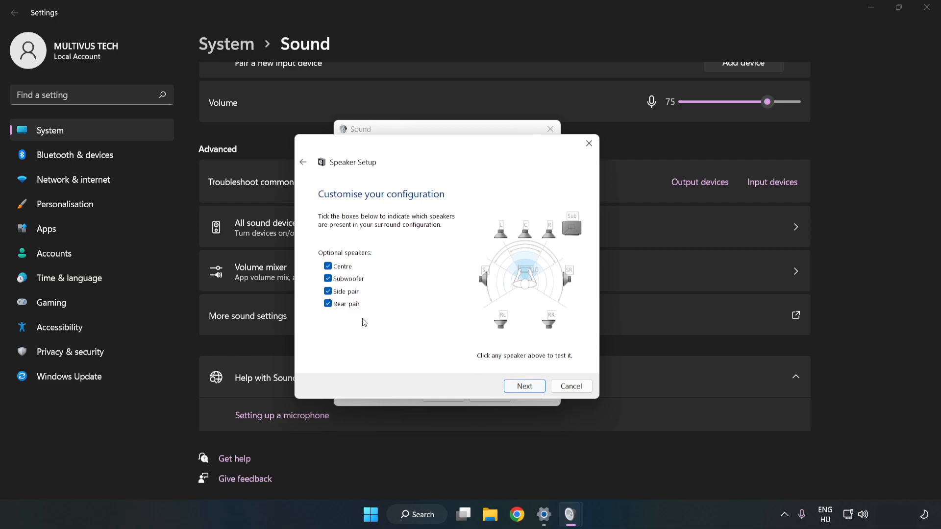
left_click(523, 386)
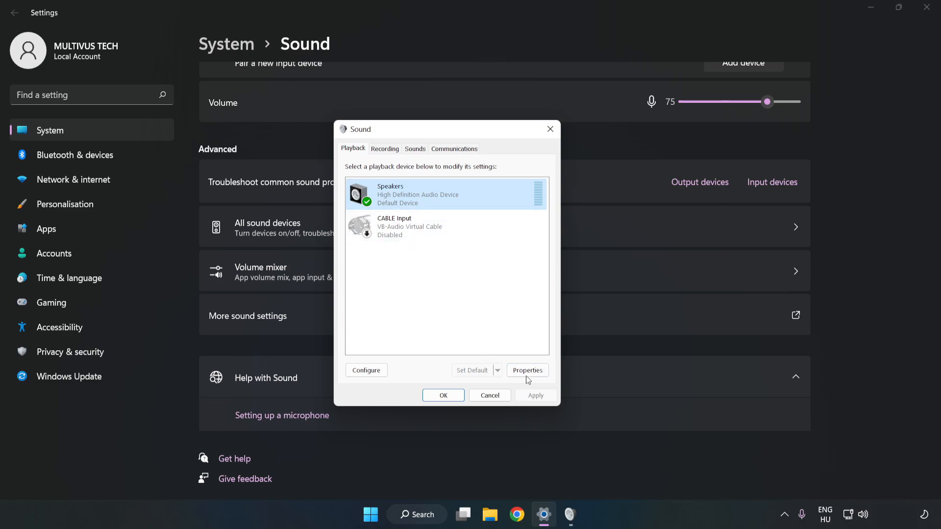
left_click(526, 370)
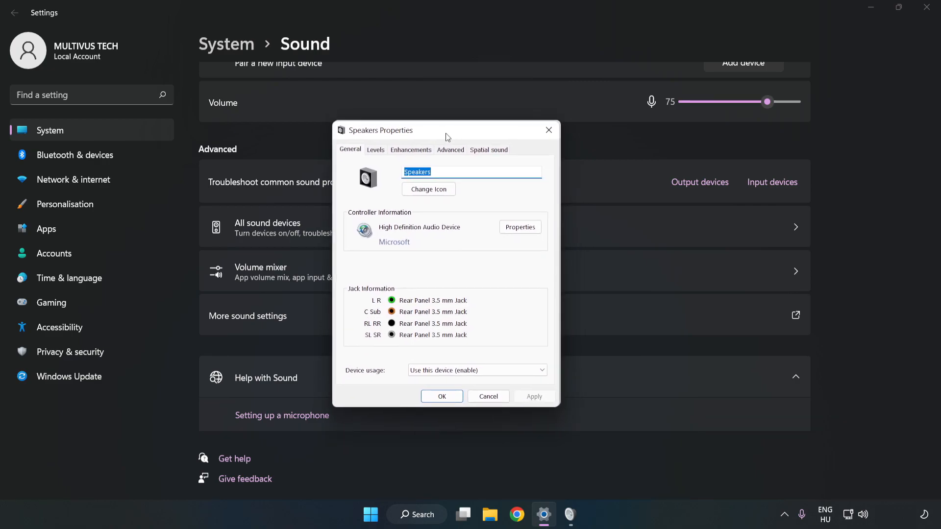
Tick Disable all enhancements for Speakers and close both sound dialogs with OK.
left_click(410, 150)
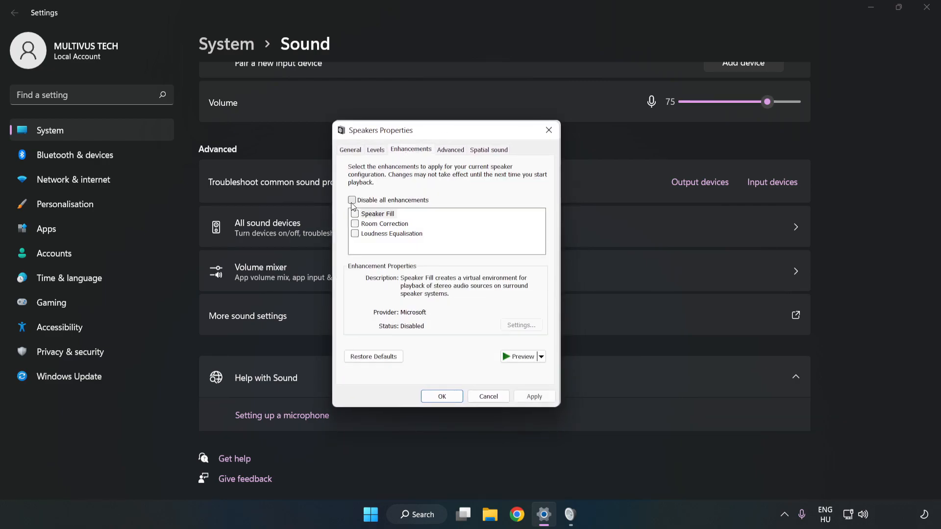
left_click(352, 200)
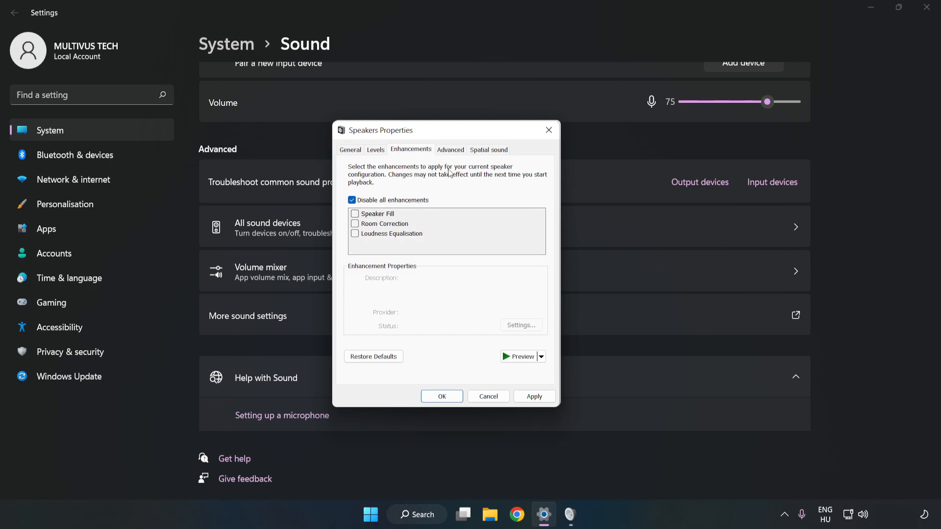
left_click(450, 150)
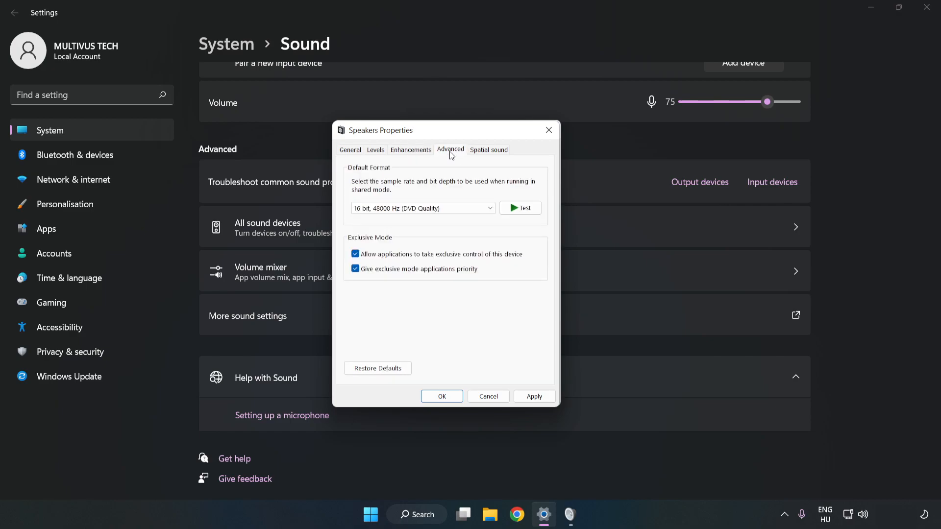
left_click(423, 208)
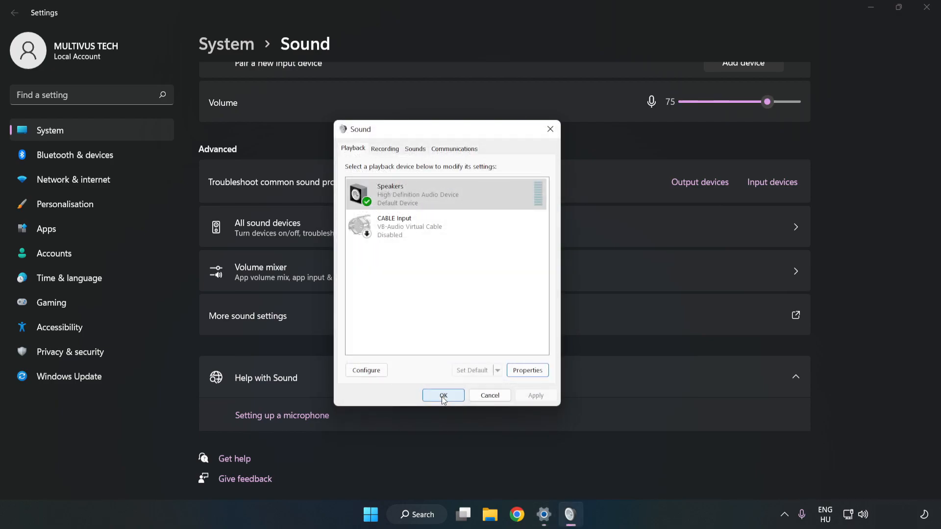
left_click(444, 396)
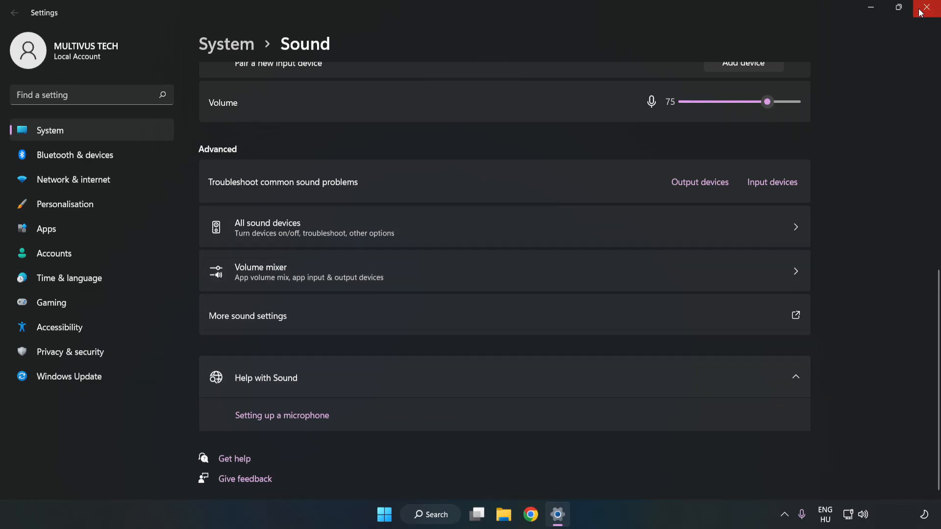
Close Settings and search 'device mag' to launch Device Manager.
left_click(930, 8)
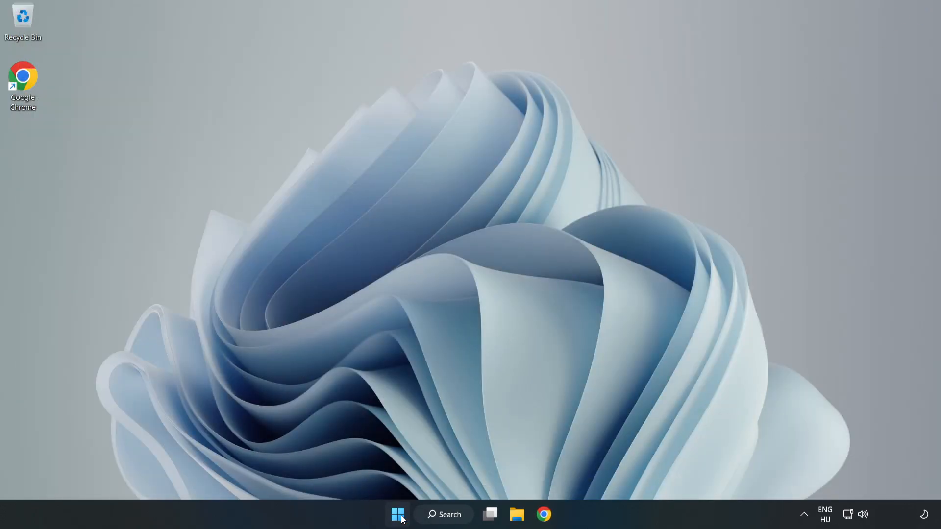
left_click(397, 514)
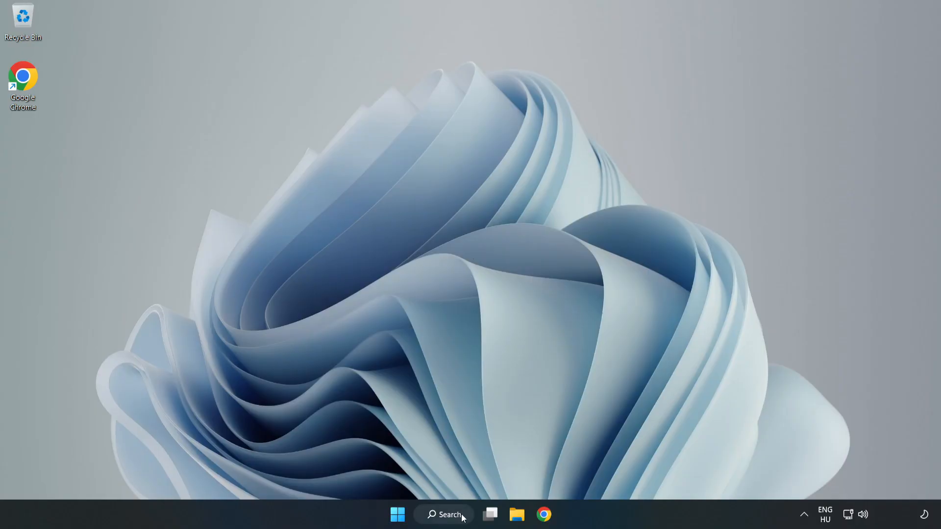
left_click(444, 514)
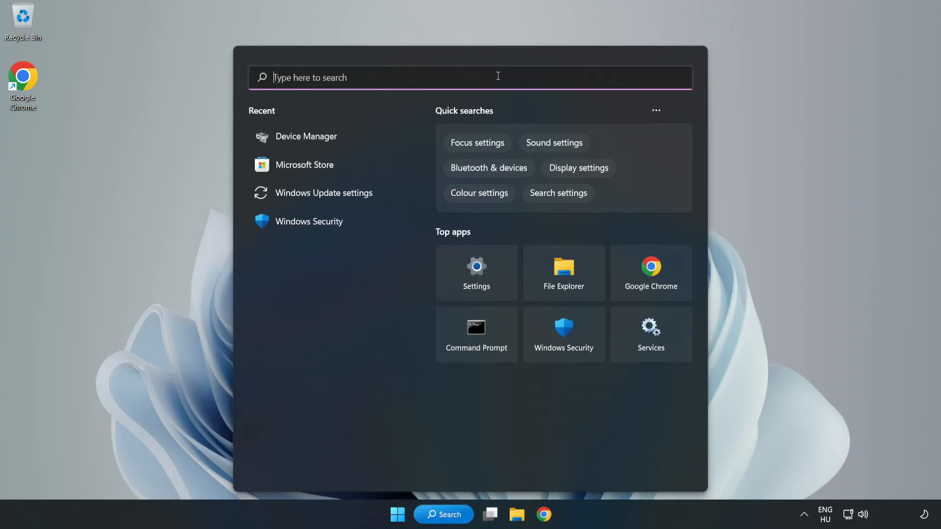
type("device mag")
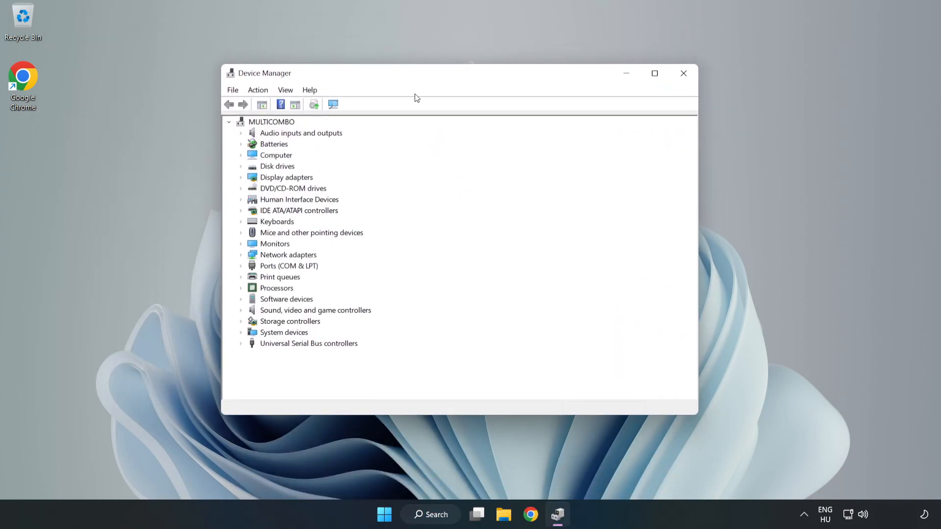
Expand Sound, video and game controllers and start Update driver for High Definition Audio Device.
left_click(315, 310)
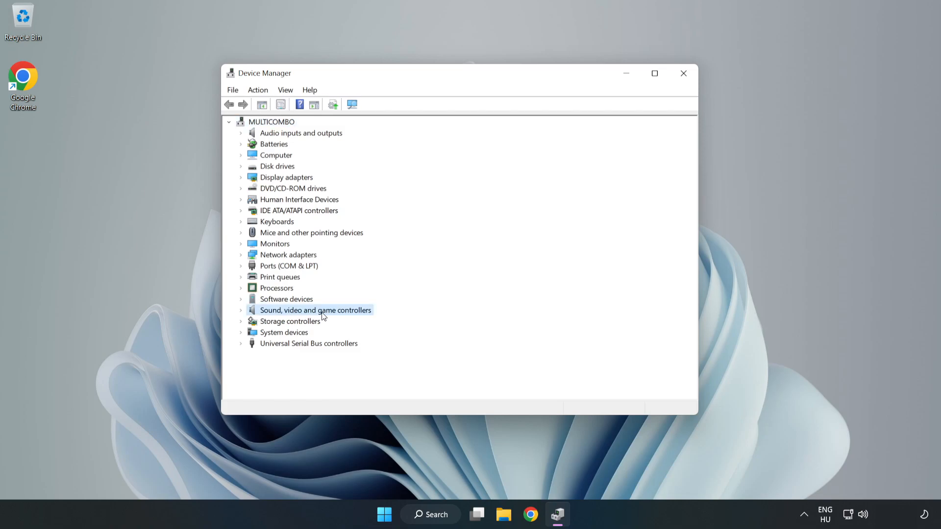
mouse_move(243, 315)
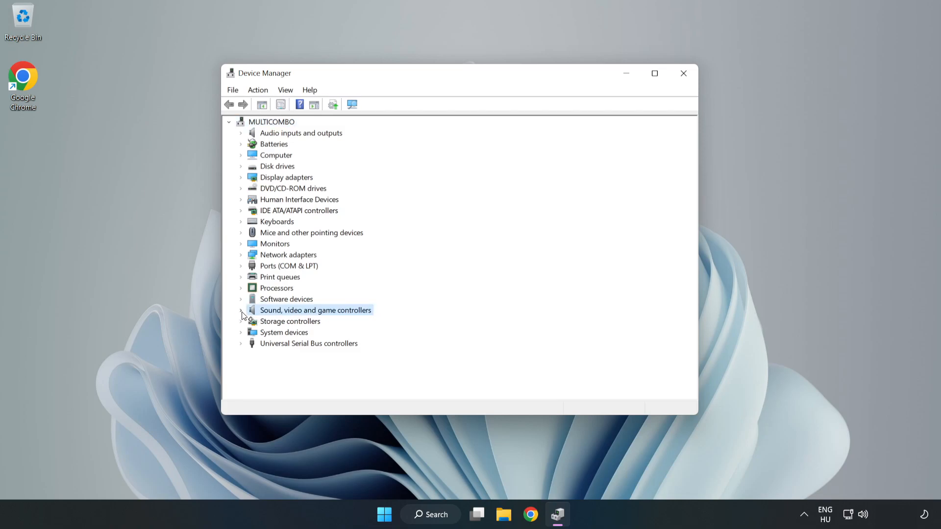
left_click(241, 310)
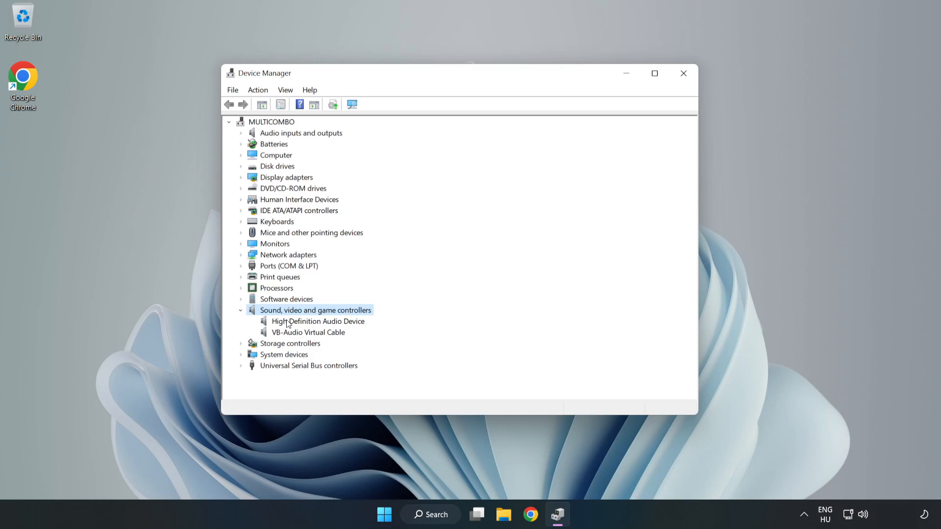
left_click(318, 321)
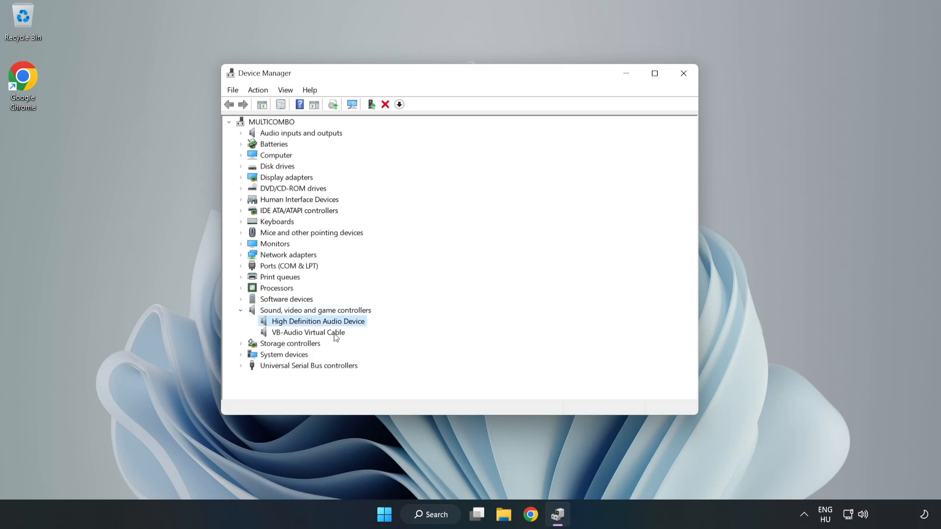
right_click(318, 321)
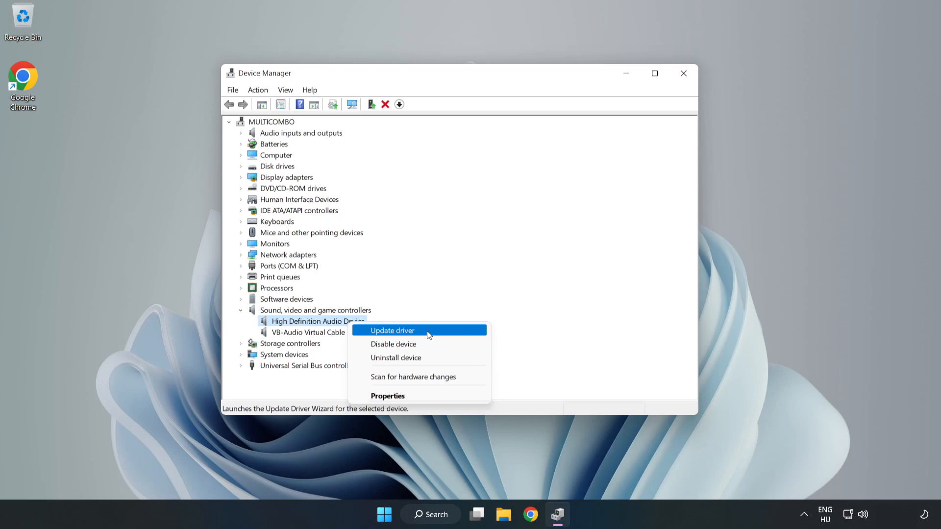
left_click(392, 330)
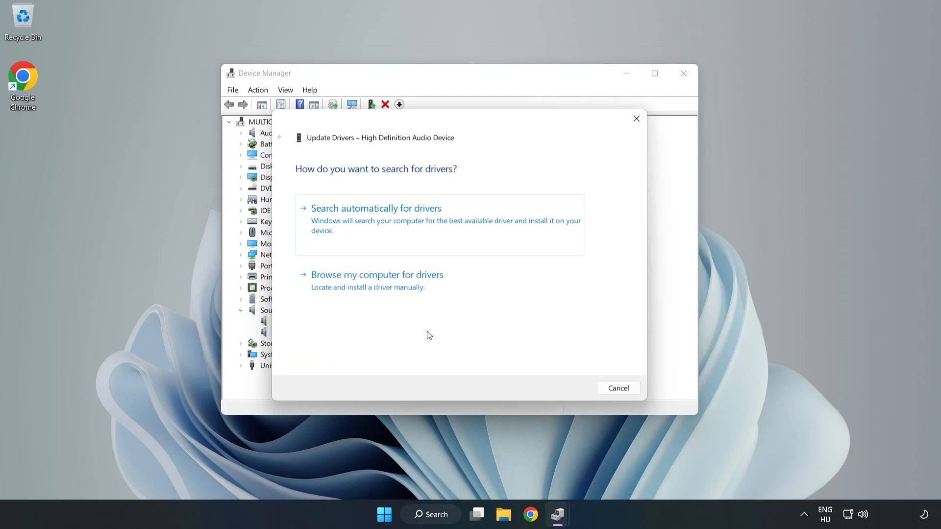
mouse_move(337, 221)
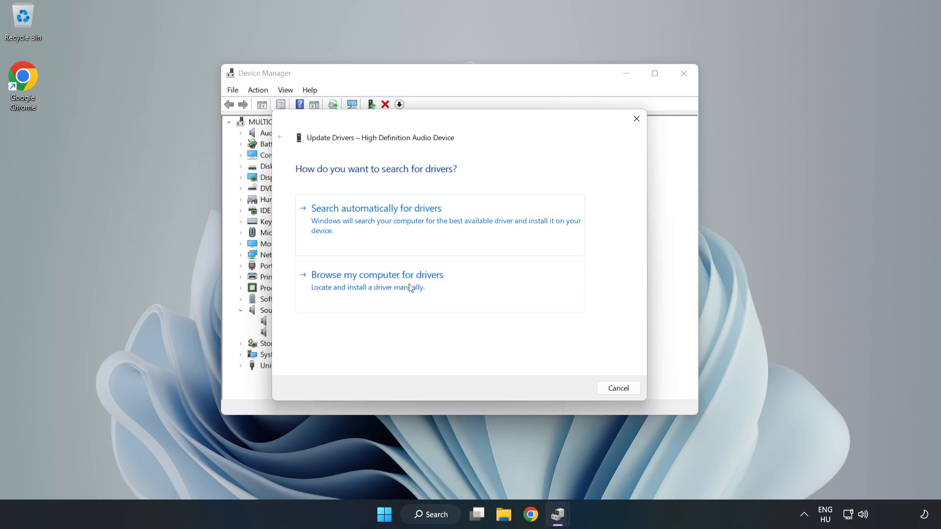
Install High Definition Audio Device from the computer's driver list, accepting the warning.
left_click(377, 275)
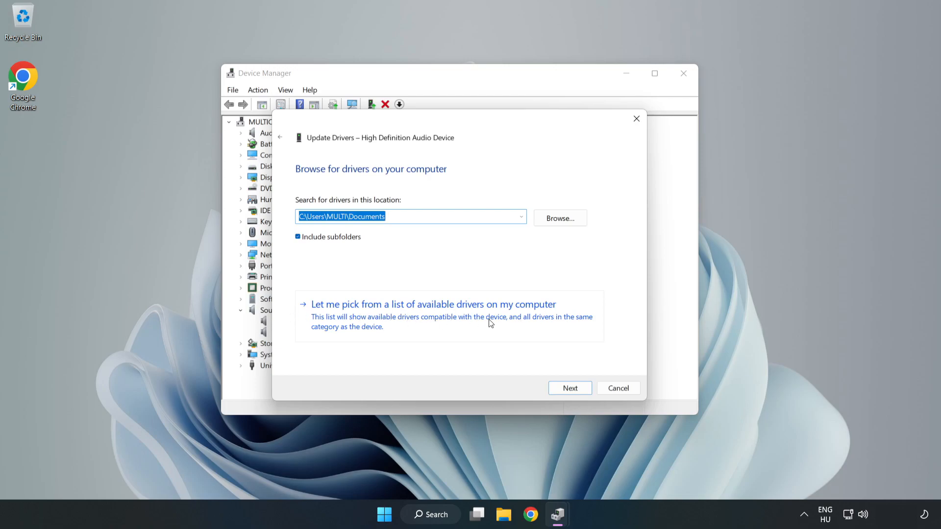
left_click(432, 304)
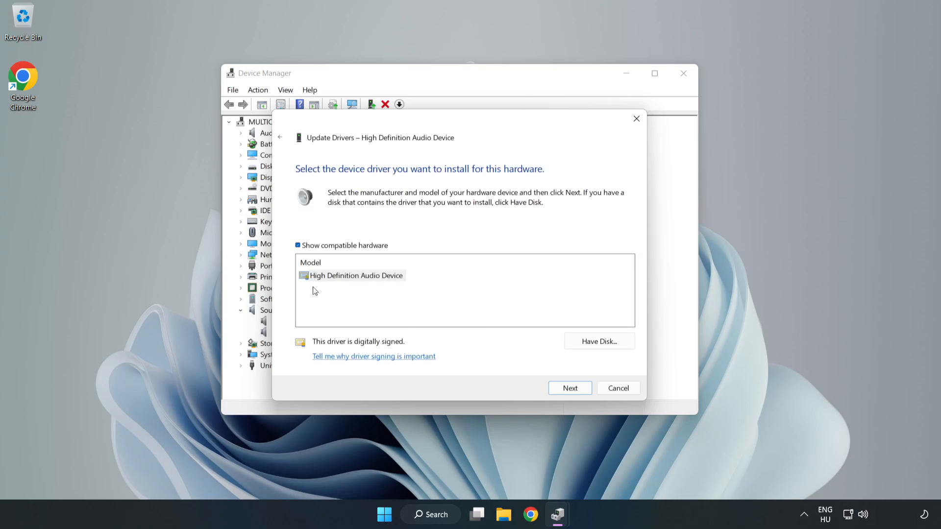
left_click(355, 276)
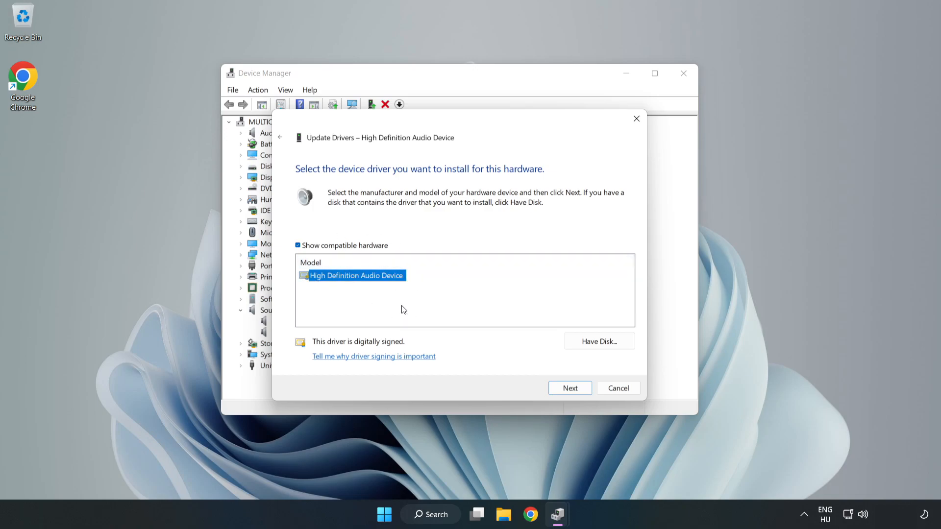
left_click(569, 387)
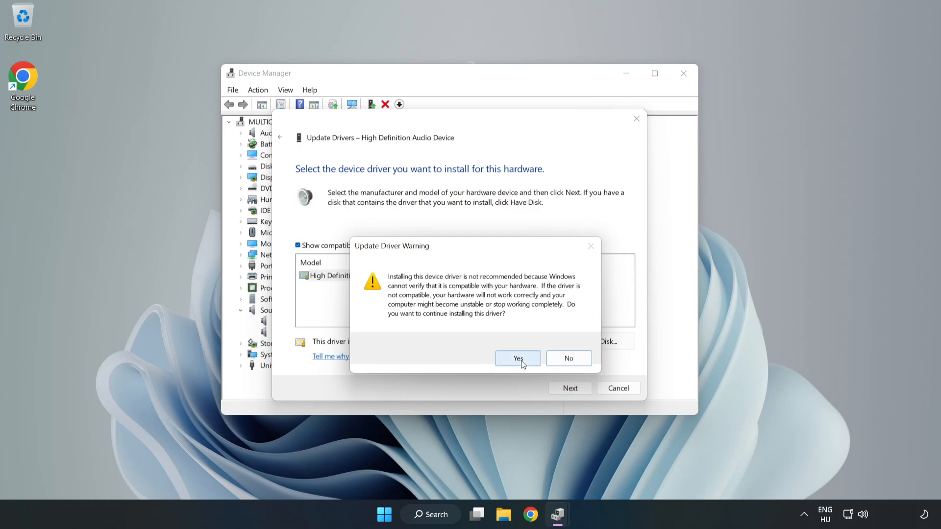
left_click(517, 359)
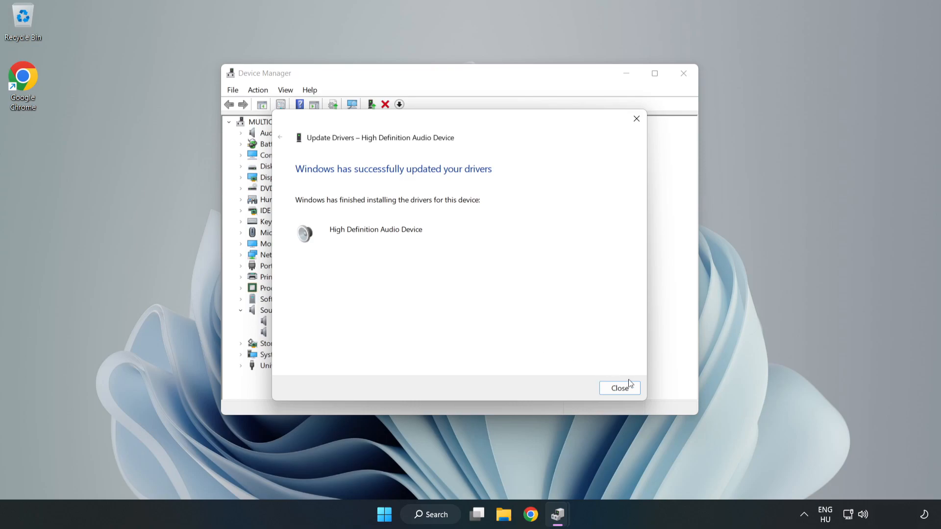
left_click(620, 388)
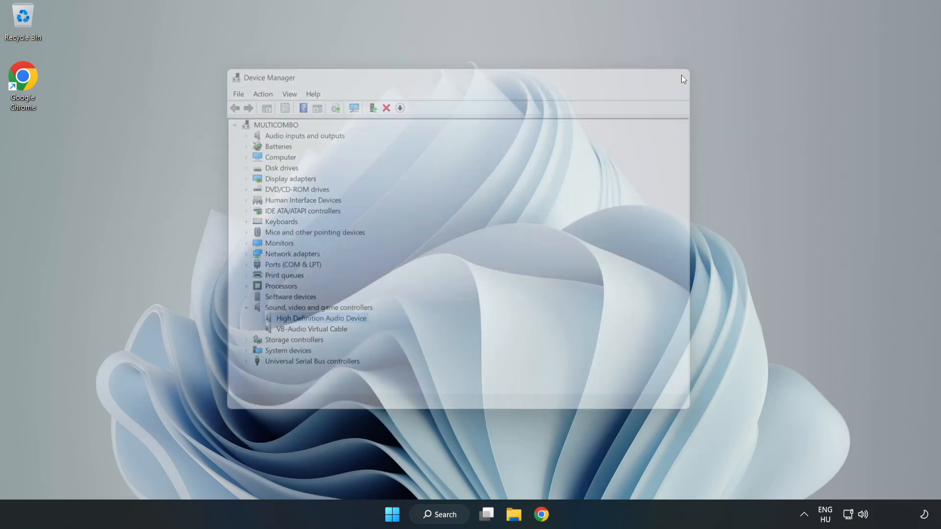
Launch the Troubleshoot sound problems troubleshooter from the tray speaker icon.
left_click(392, 514)
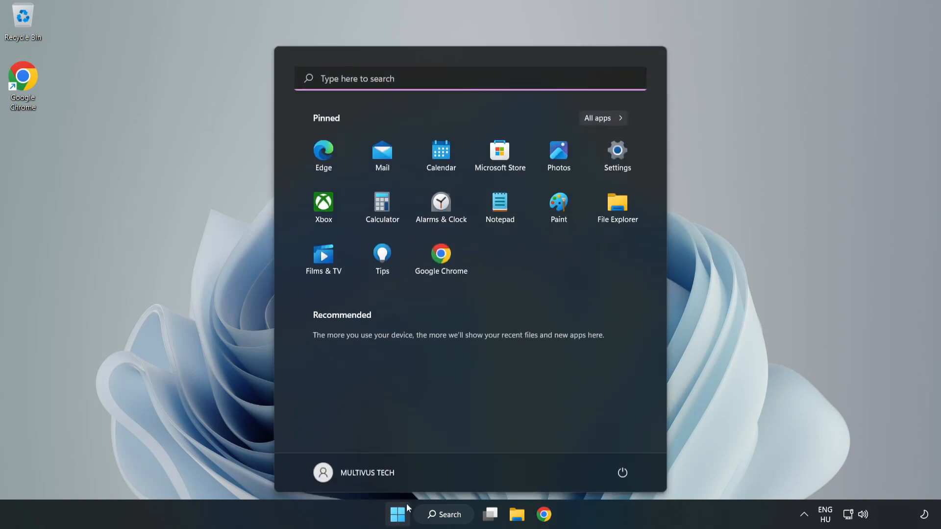
left_click(622, 472)
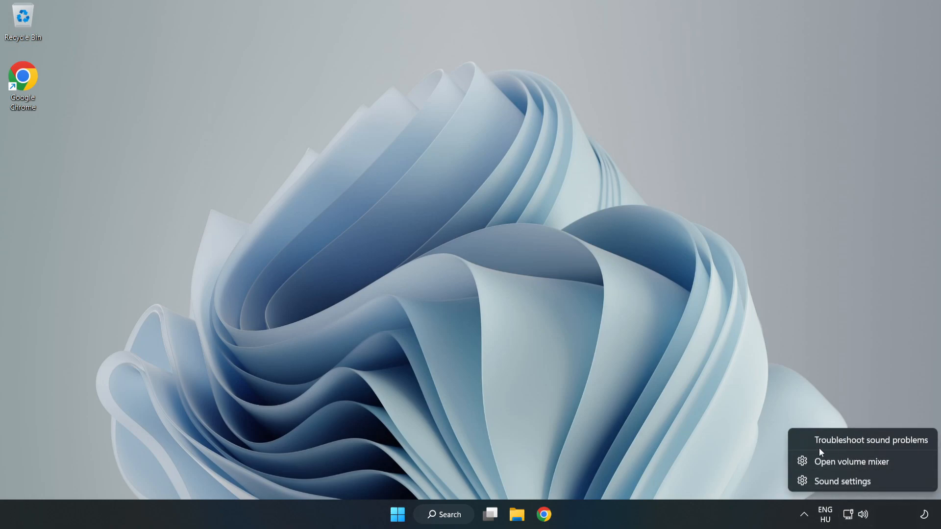
left_click(871, 440)
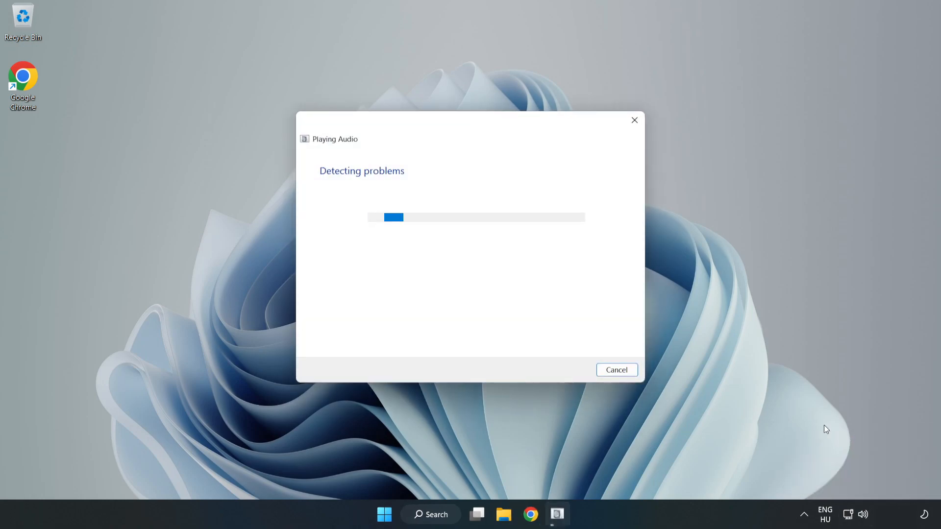
mouse_move(570, 313)
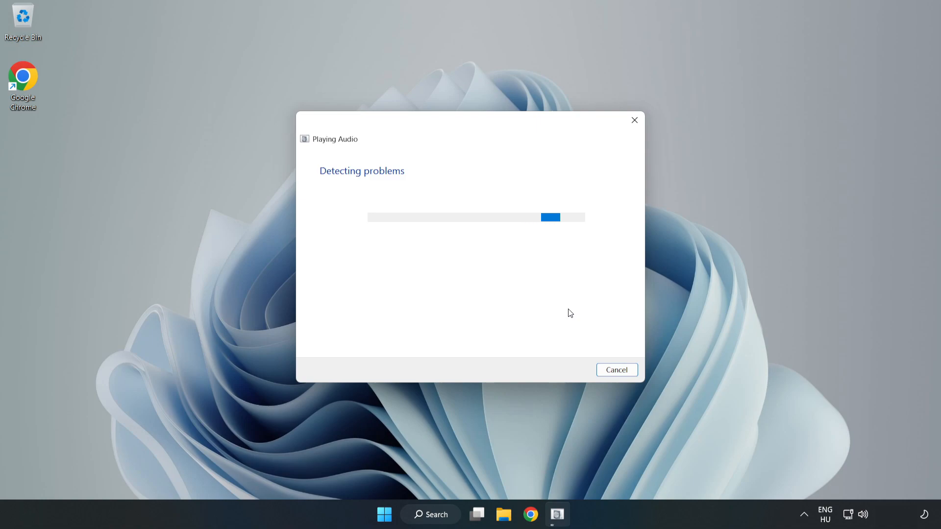